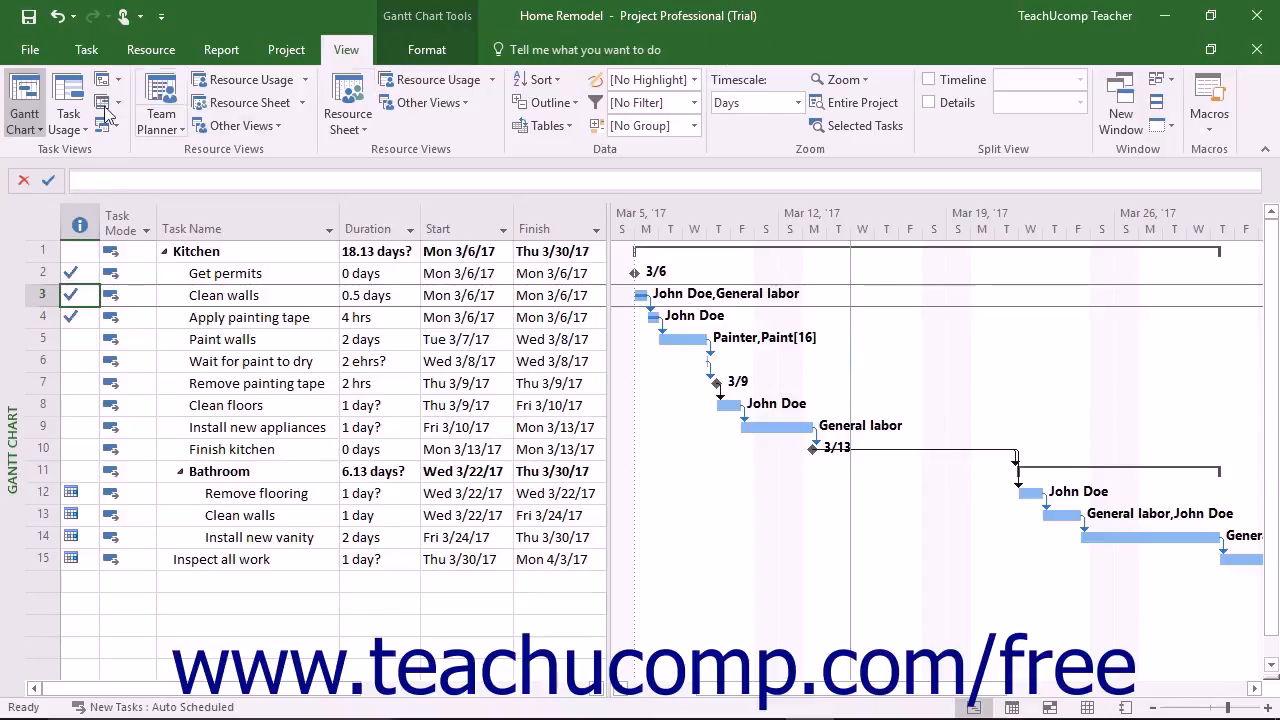
mouse_move(68, 100)
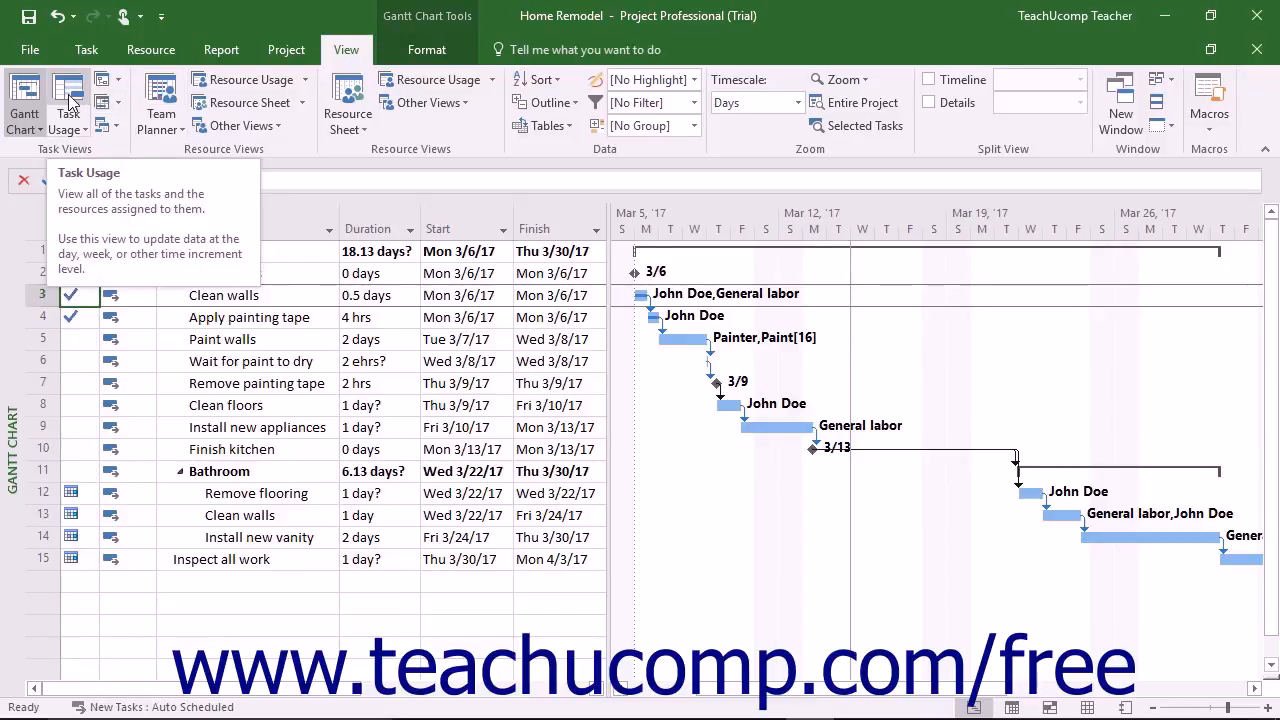
Show the Home Remodel project in Task Usage view and select John Doe's Clean walls assignment
left_click(68, 96)
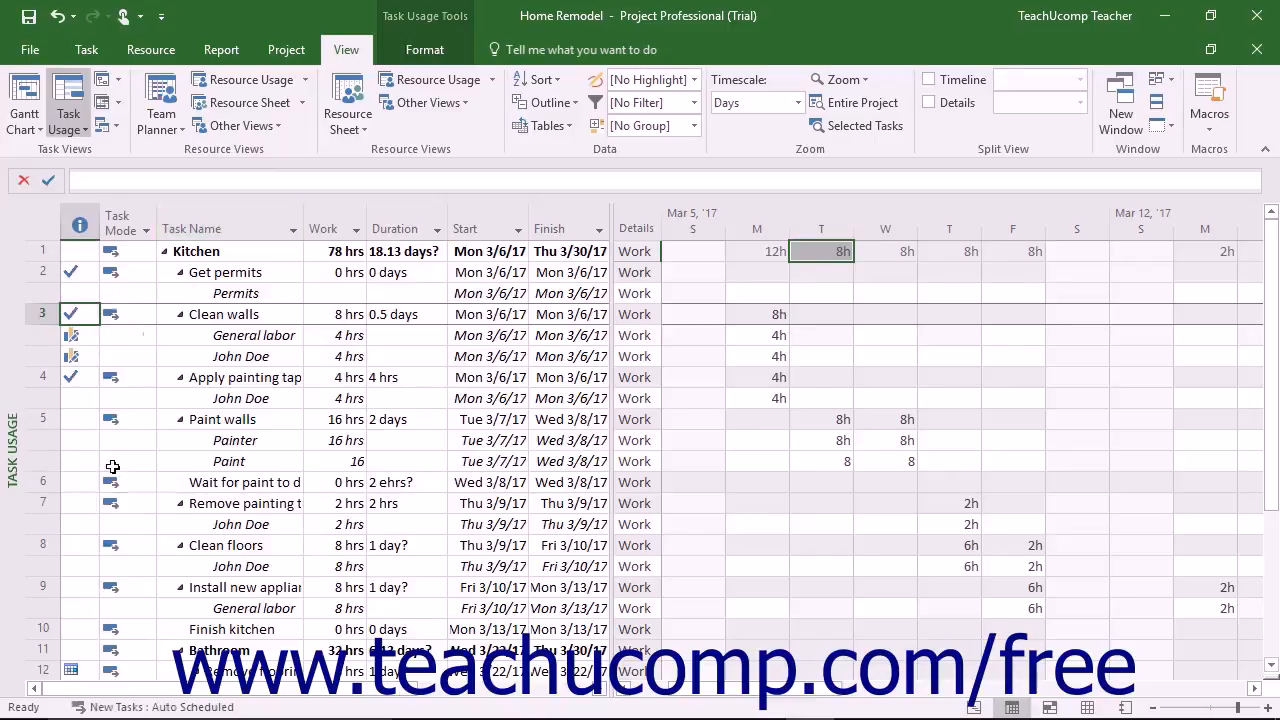
mouse_move(240, 398)
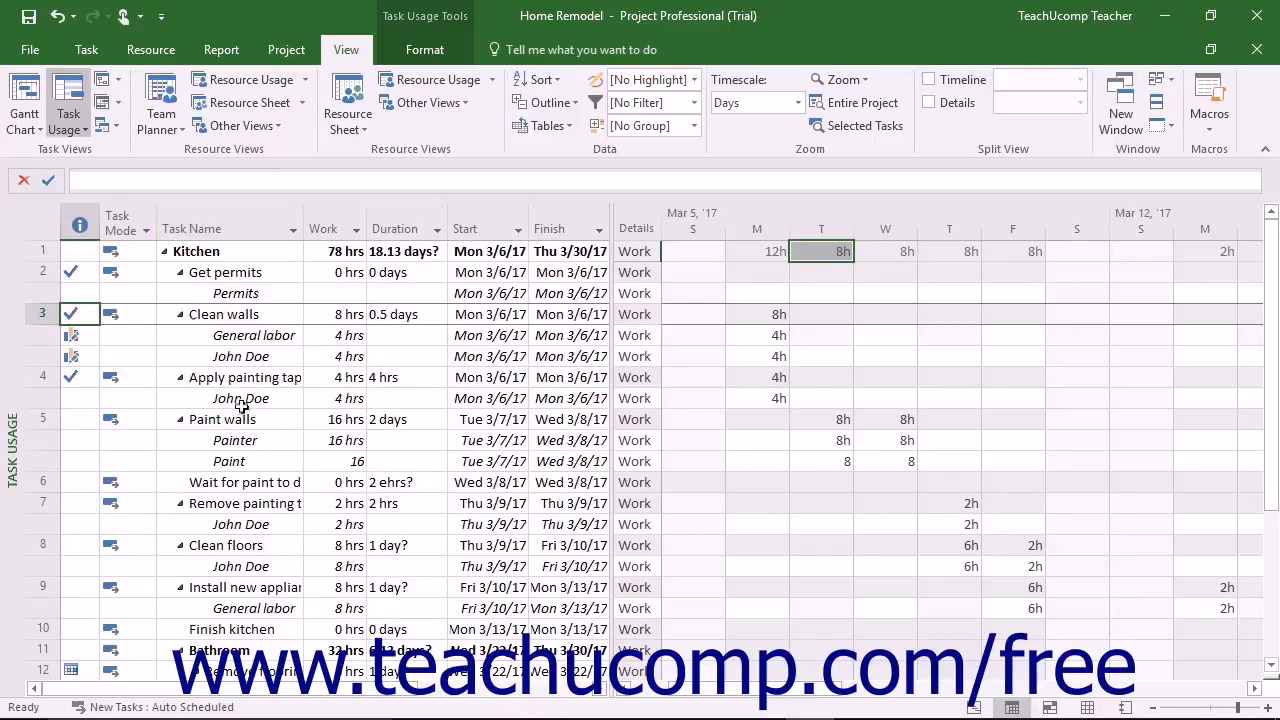
left_click(240, 356)
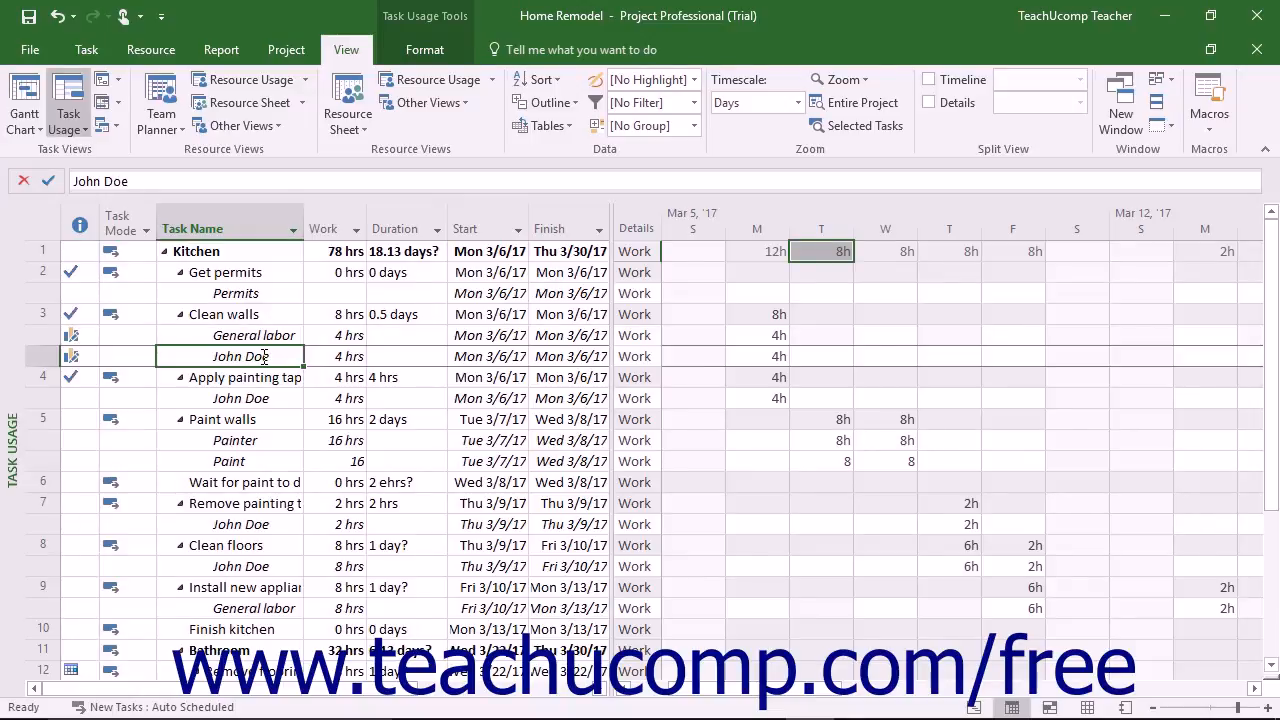
mouse_move(760, 360)
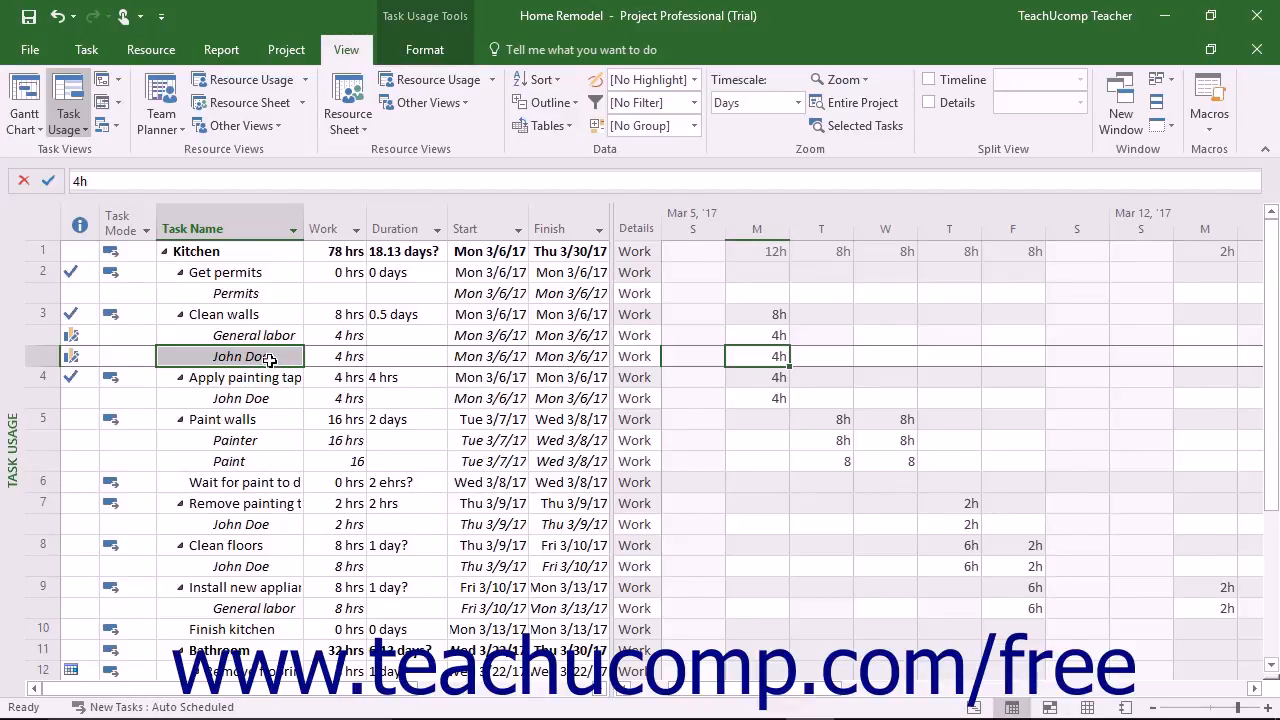
Show the Task Usage Tools Format options for the usage view
left_click(424, 48)
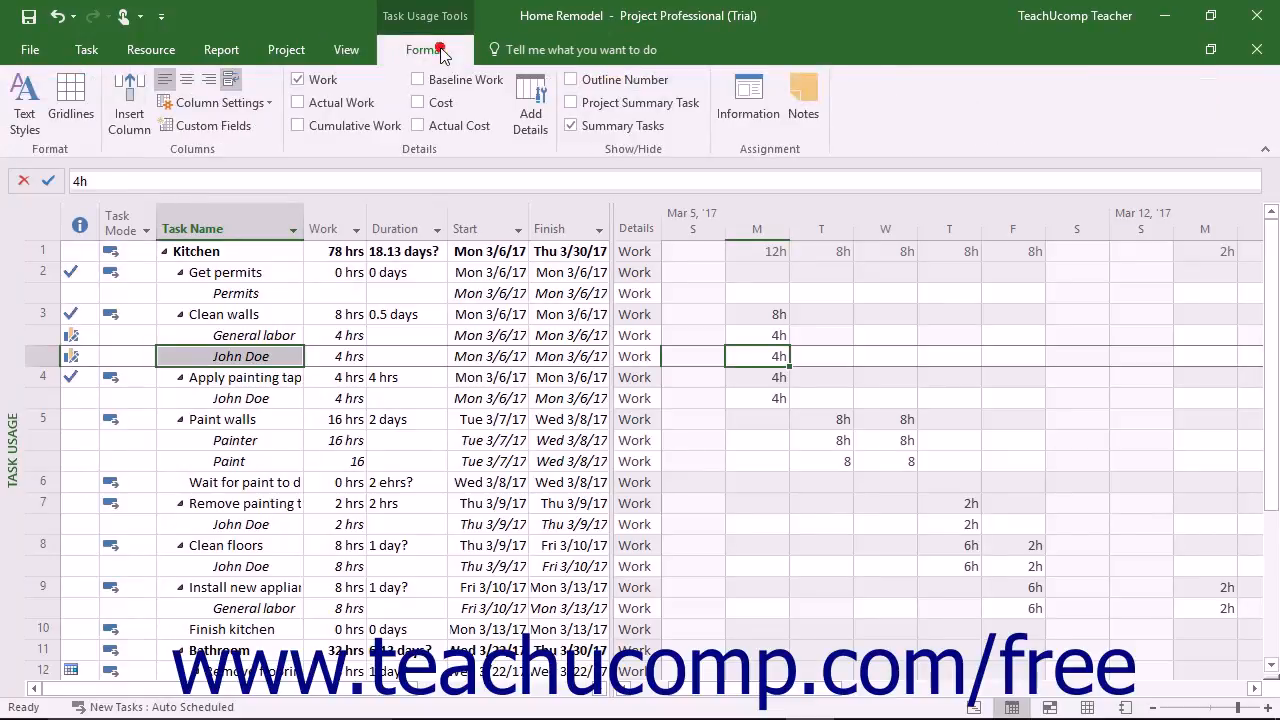
mouse_move(426, 48)
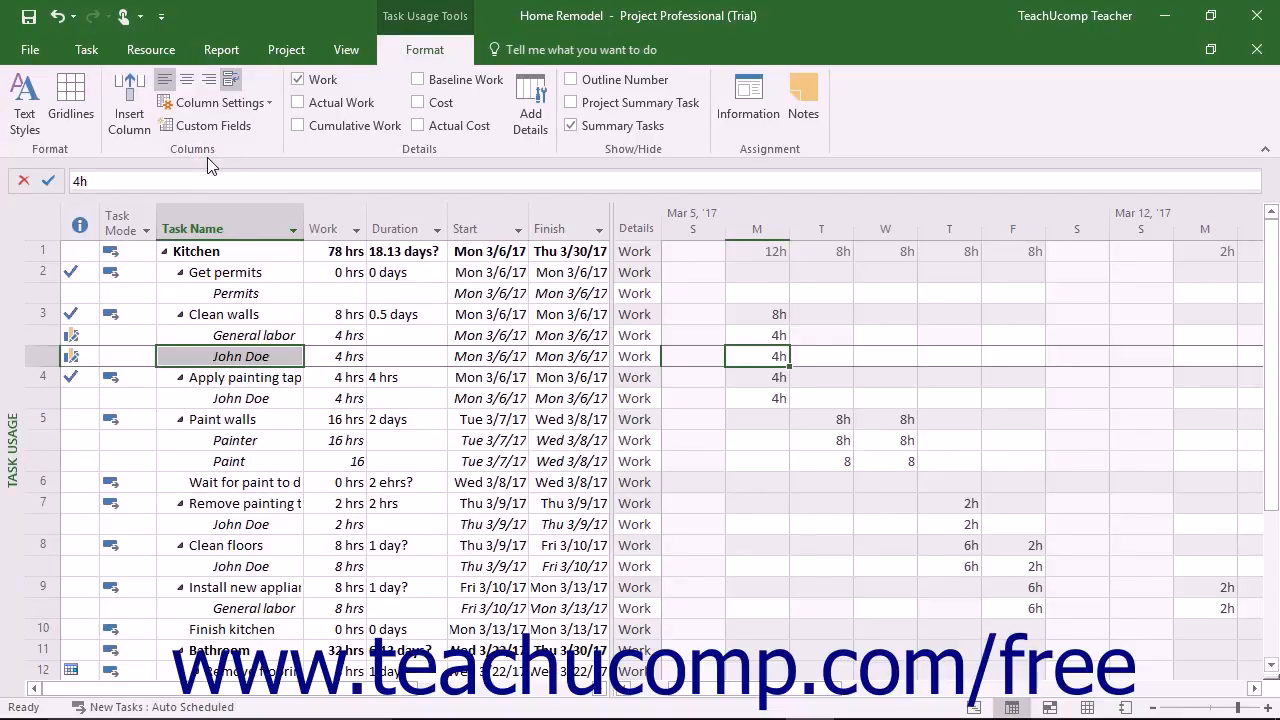
mouse_move(80, 176)
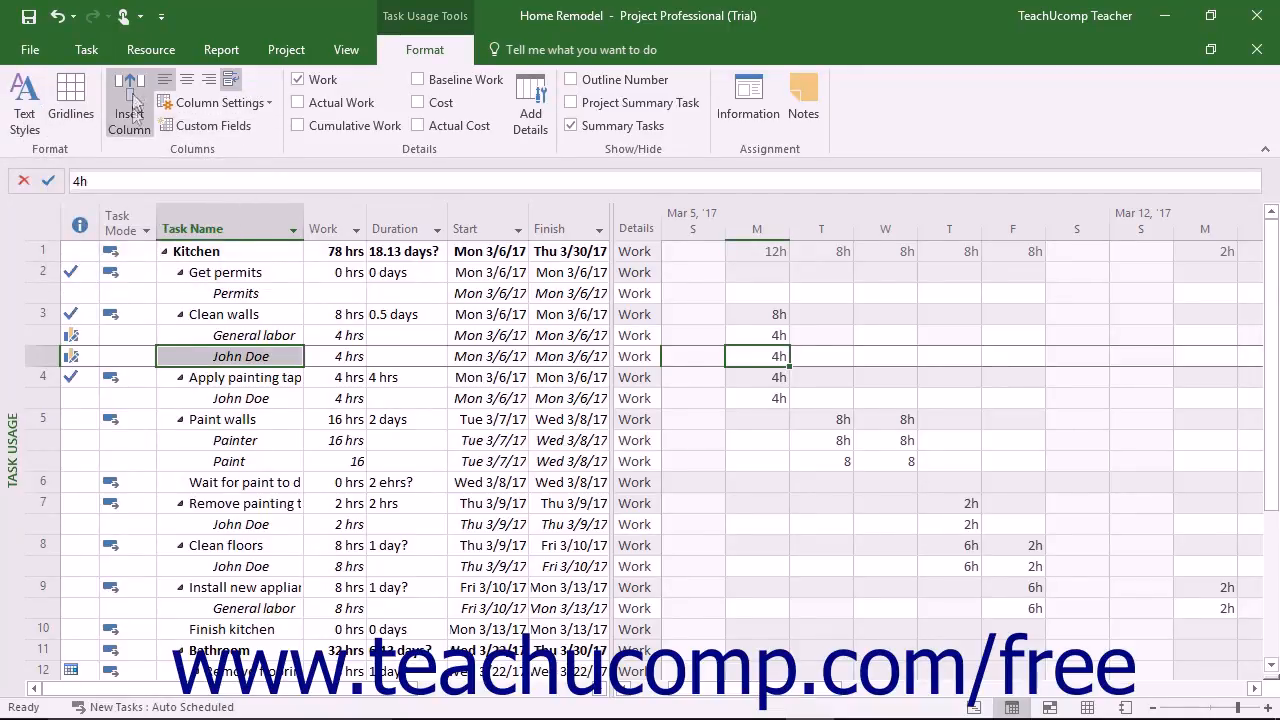
mouse_move(176, 128)
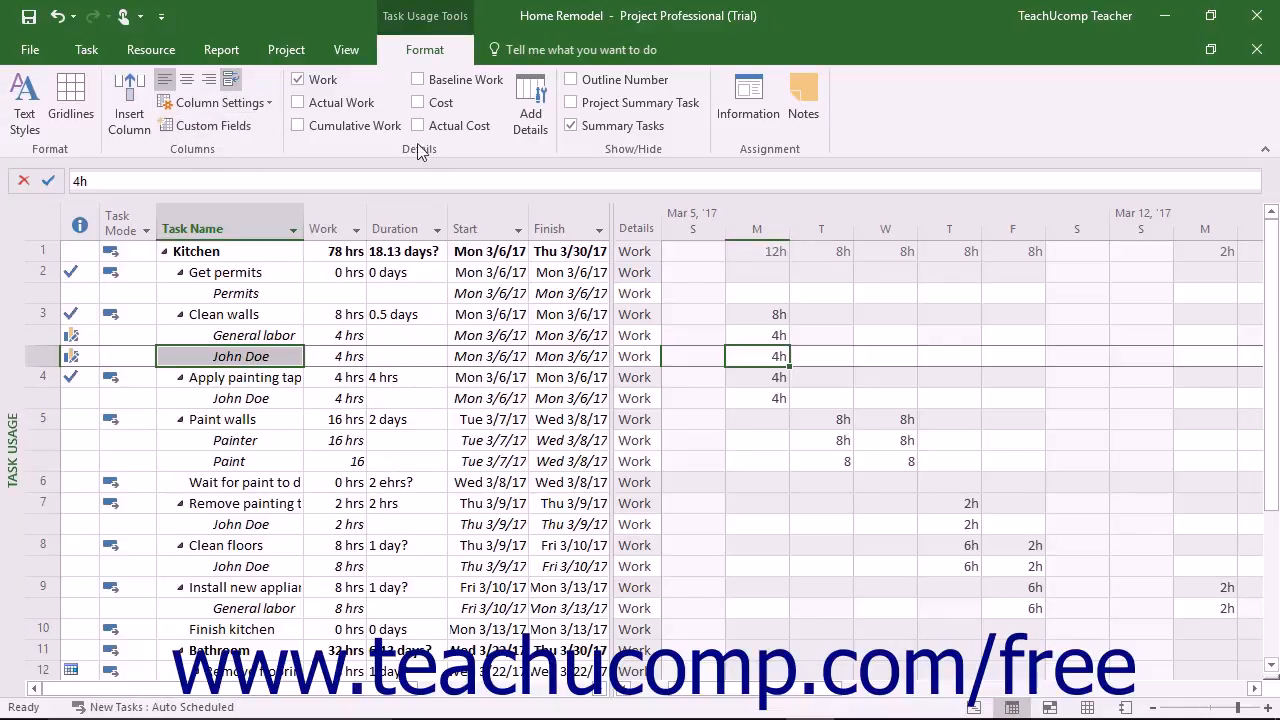
mouse_move(426, 160)
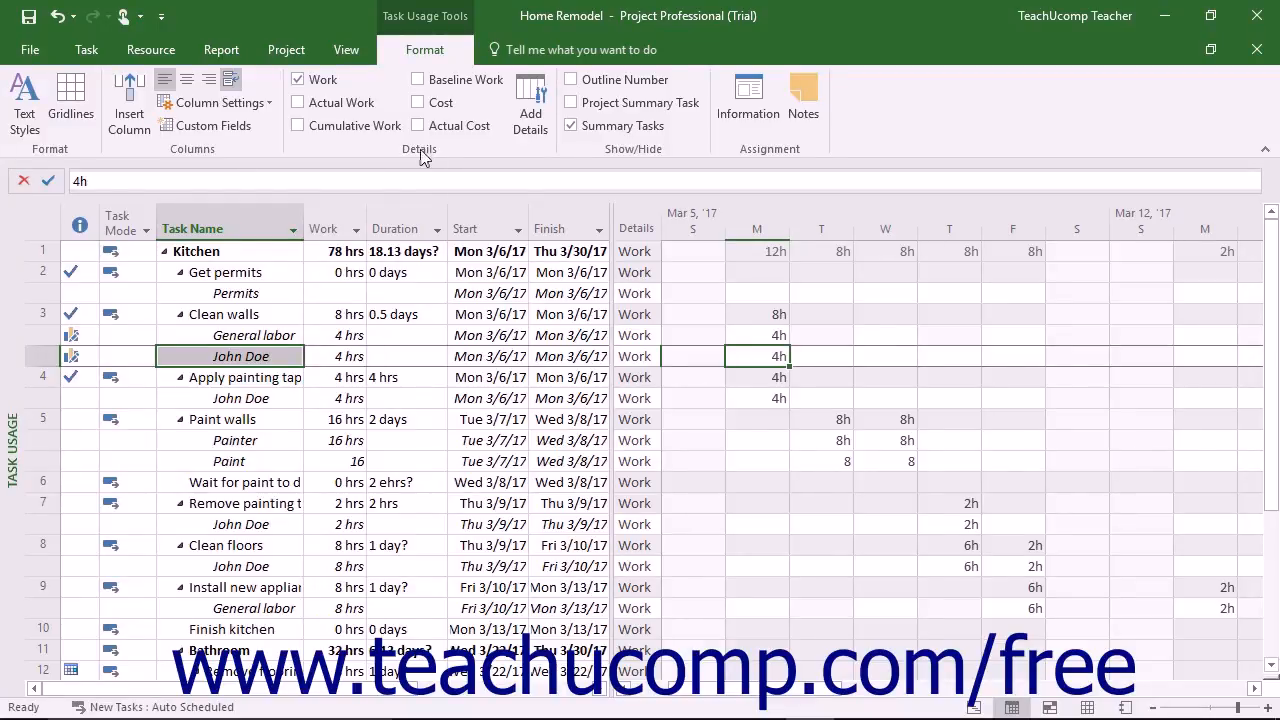
left_click(298, 102)
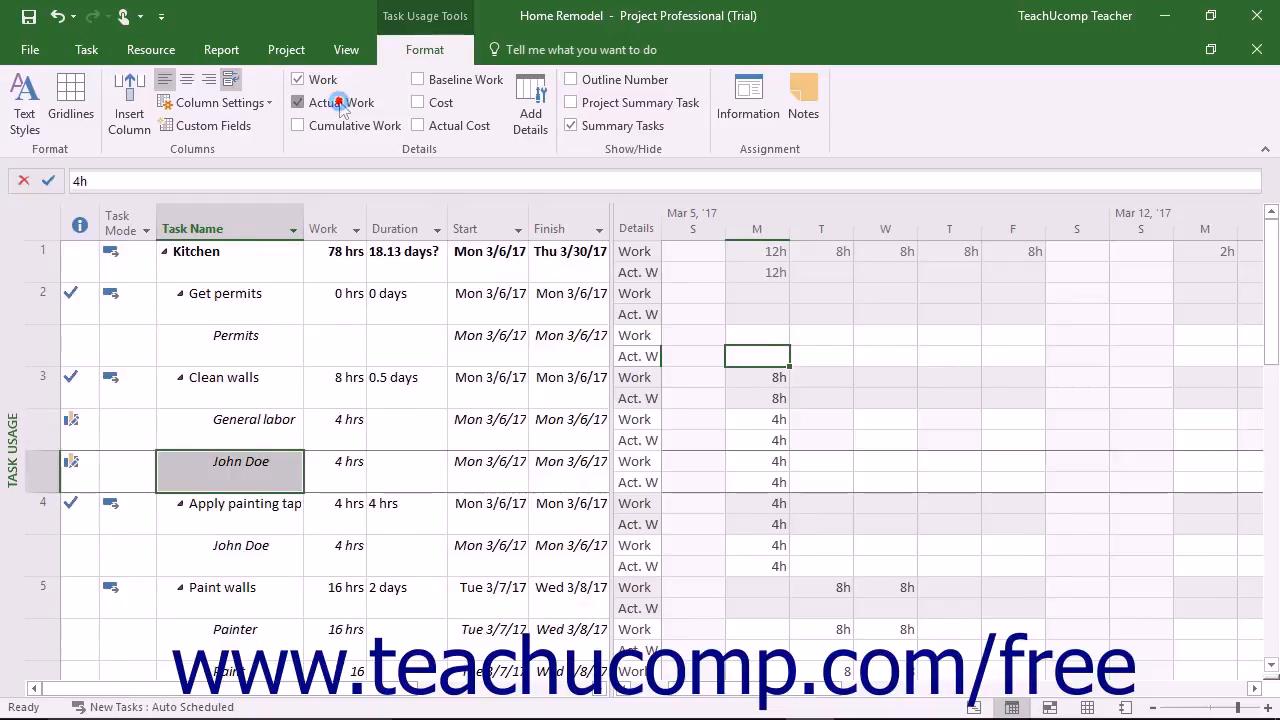
left_click(298, 102)
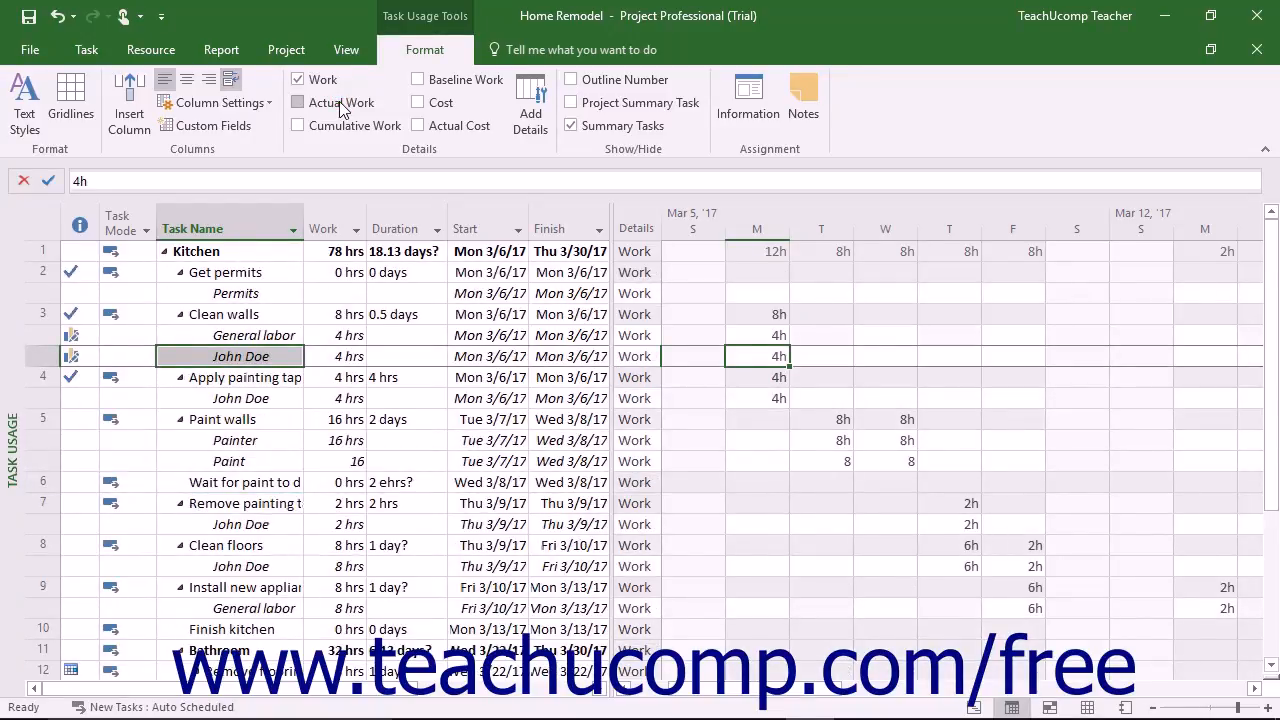
mouse_move(530, 100)
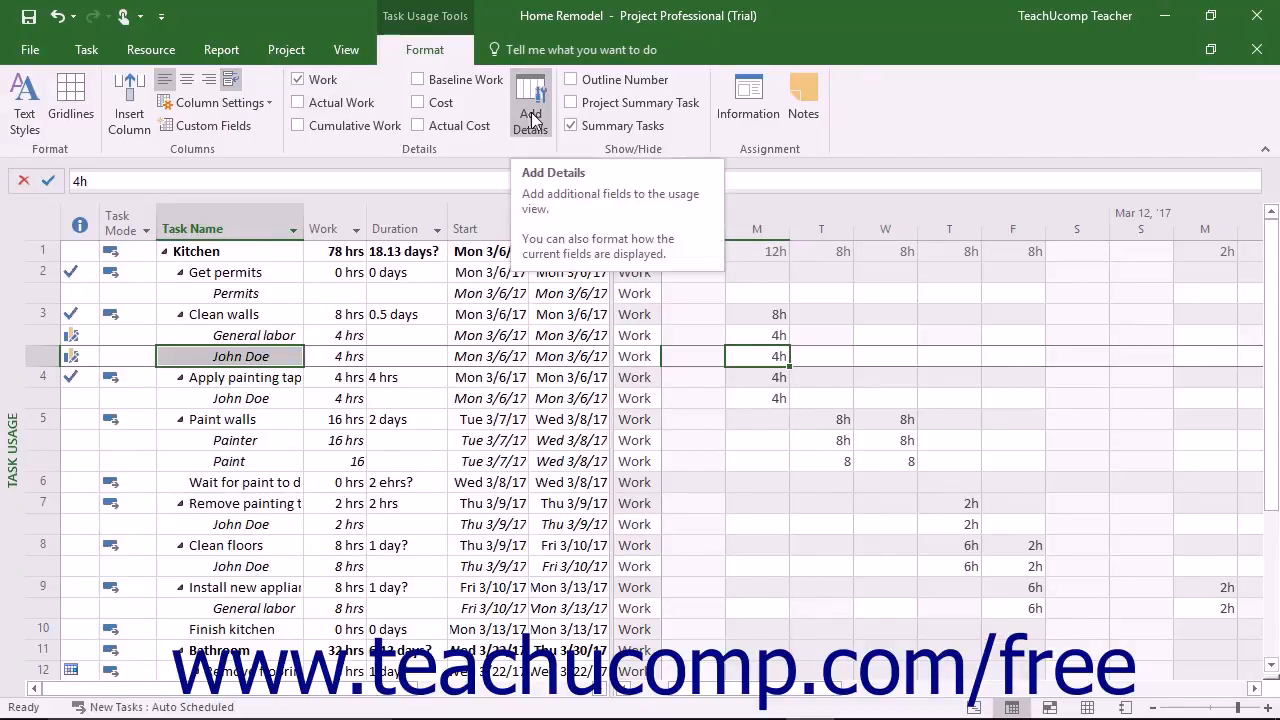
left_click(530, 100)
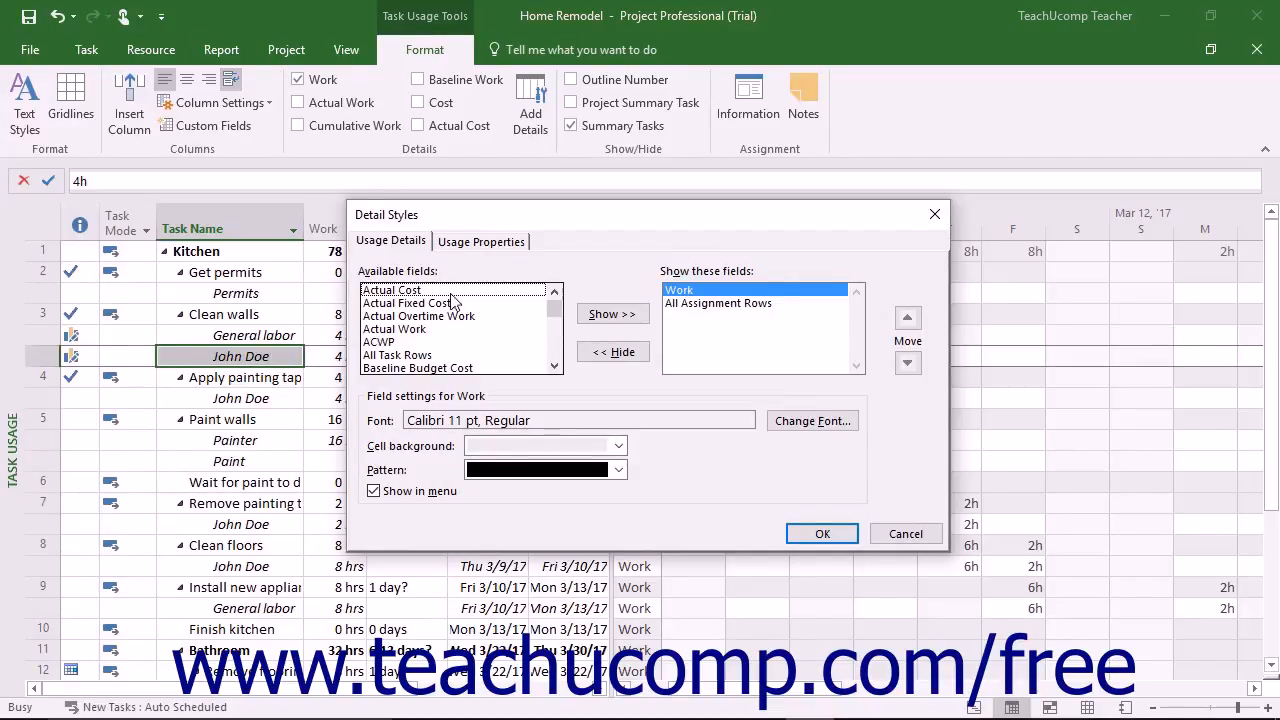
left_click(392, 290)
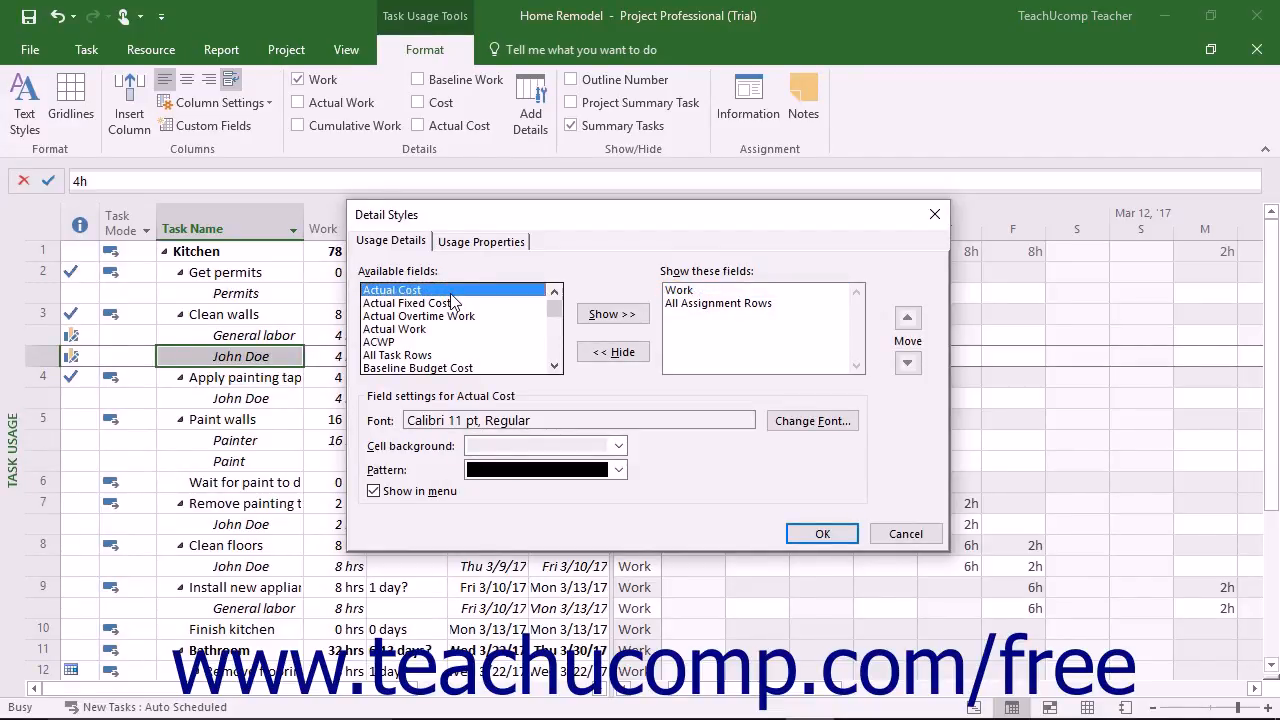
left_click(612, 314)
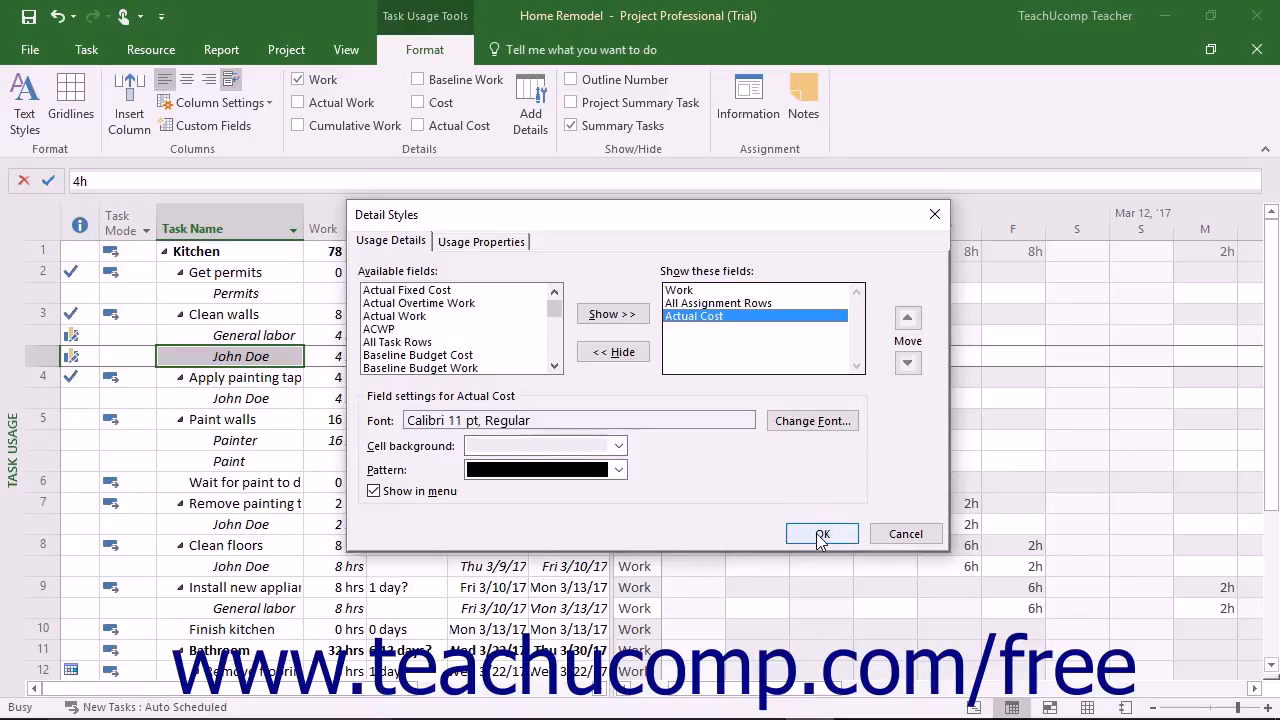
mouse_move(882, 546)
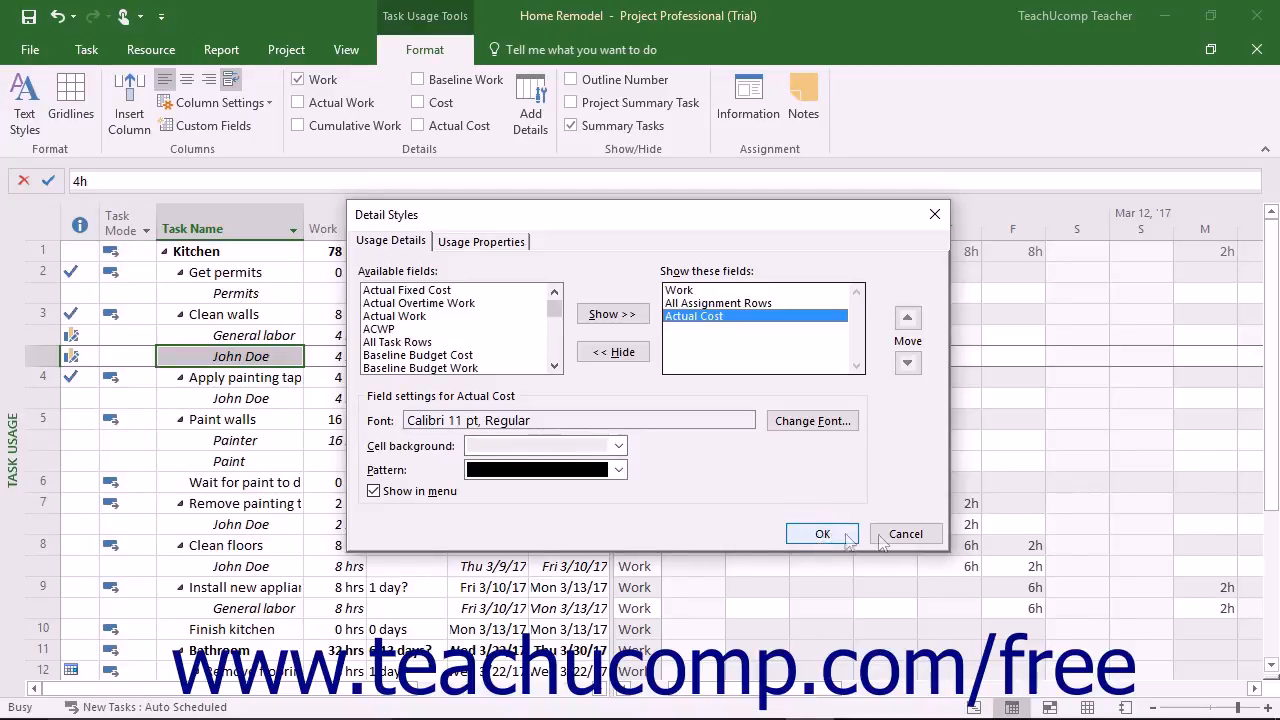
left_click(822, 532)
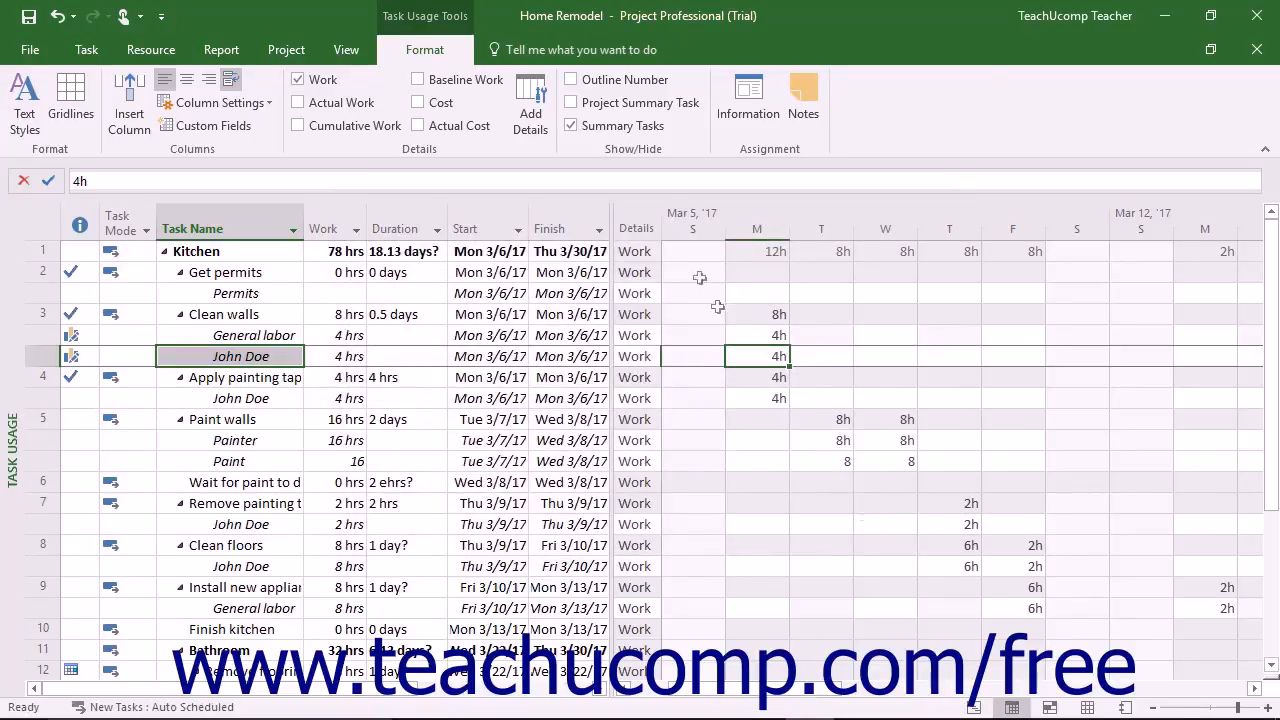
mouse_move(580, 80)
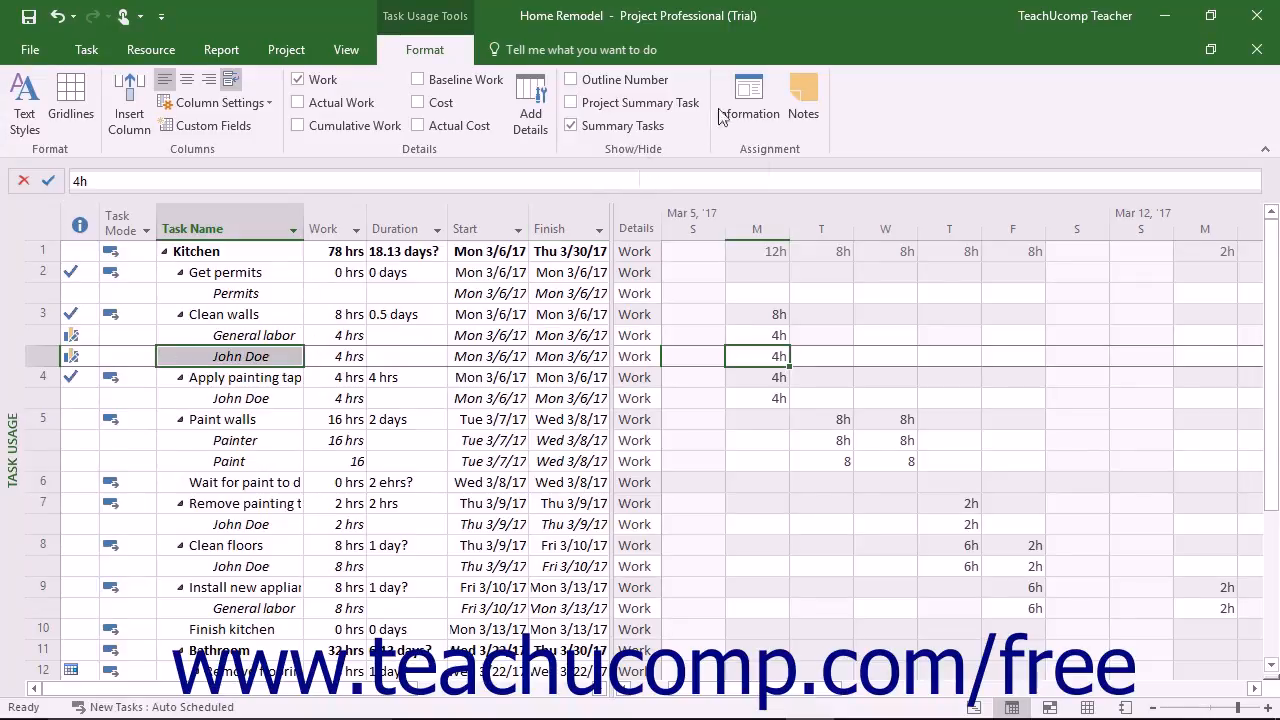
mouse_move(804, 100)
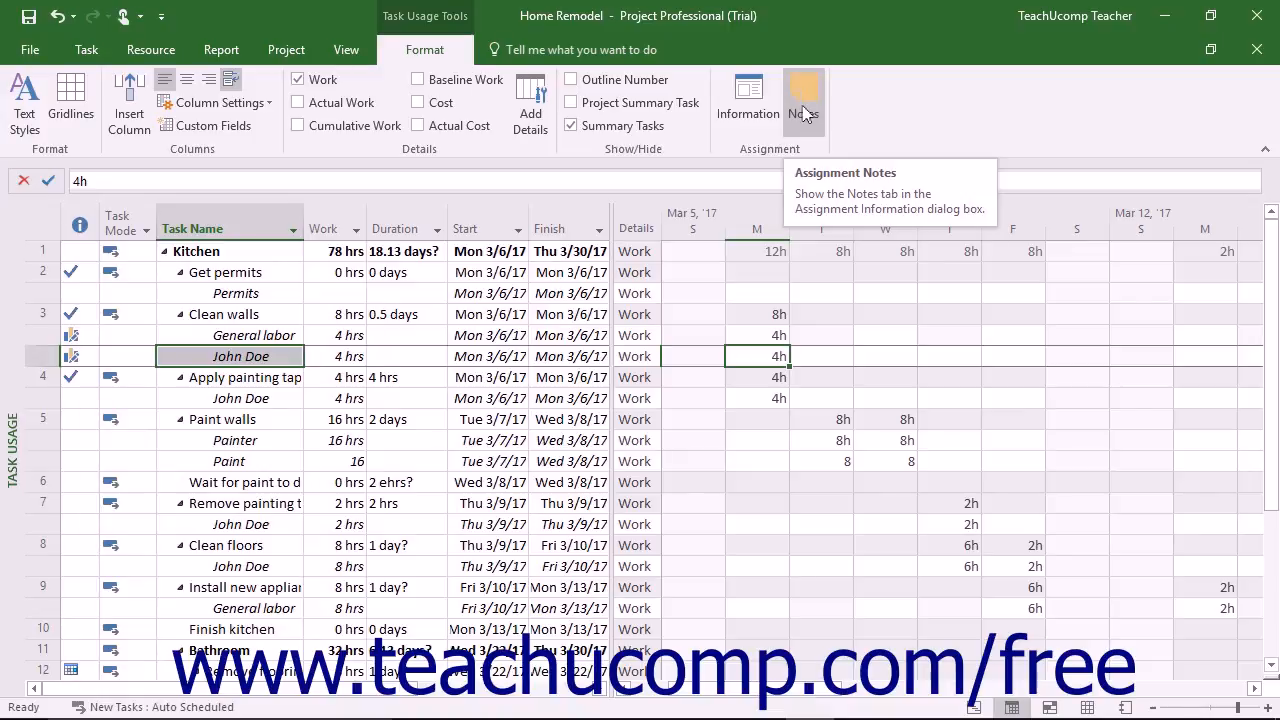
mouse_move(764, 110)
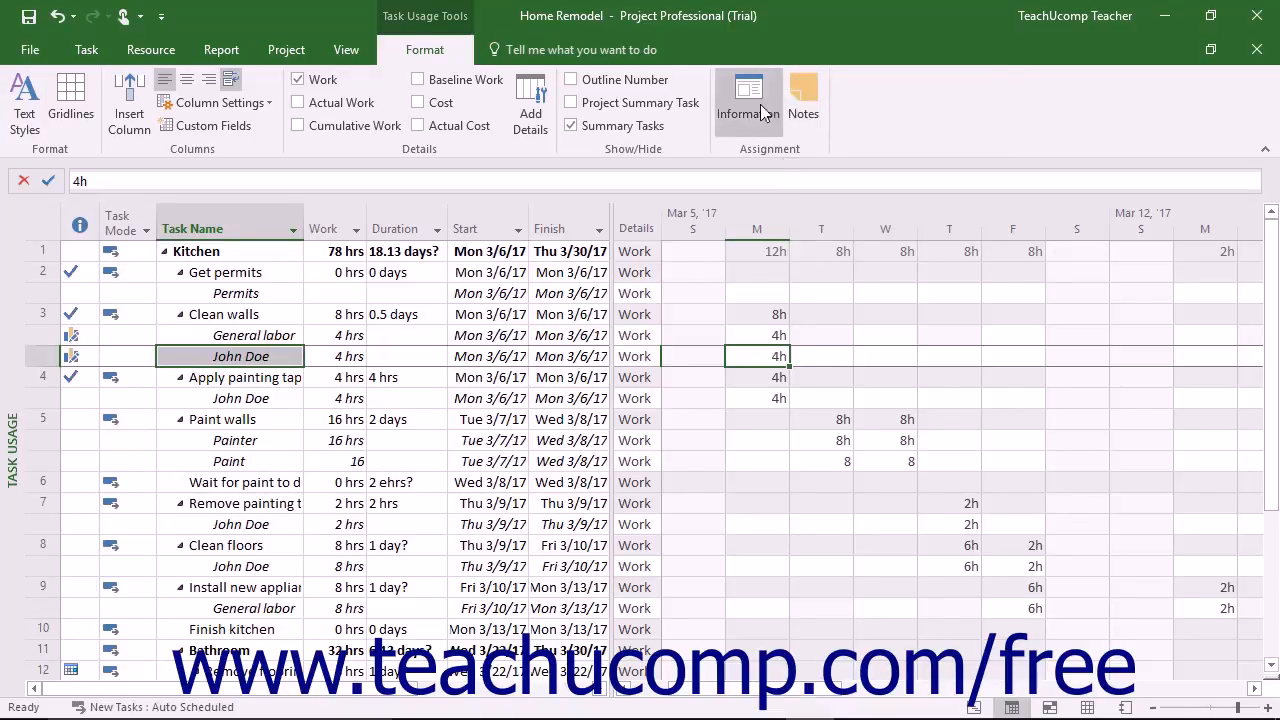
left_click(748, 90)
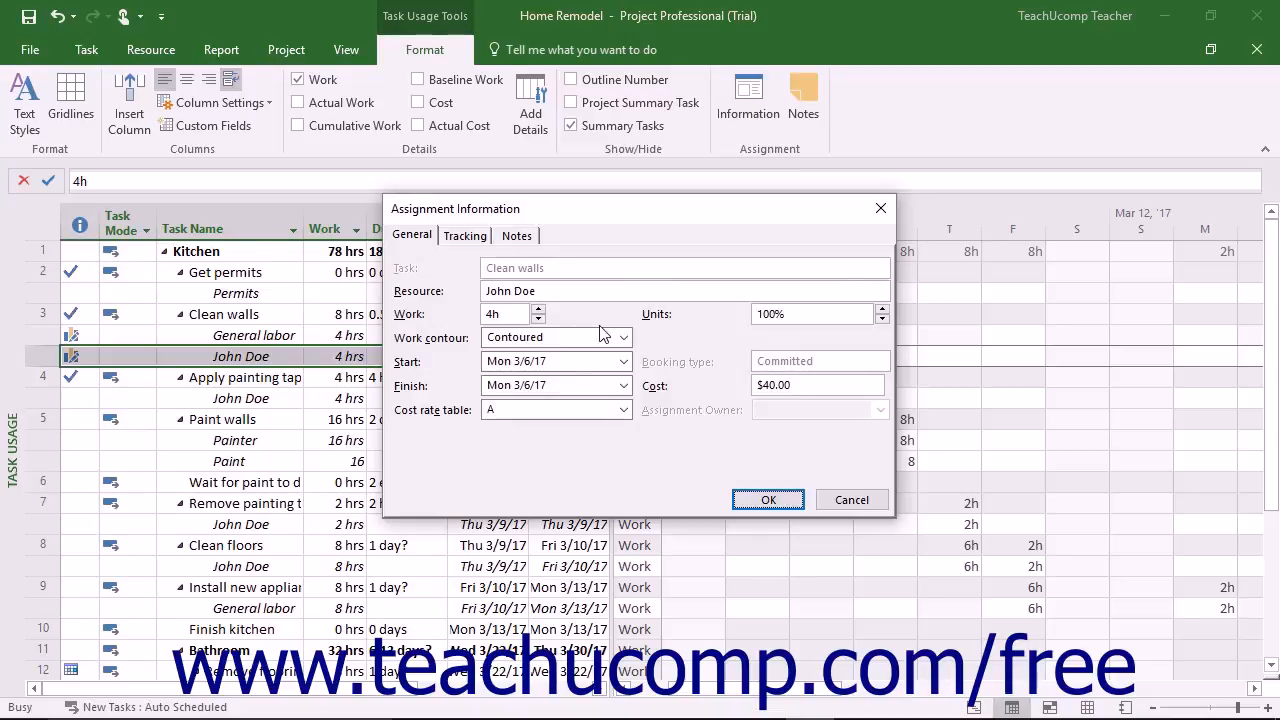
mouse_move(424, 264)
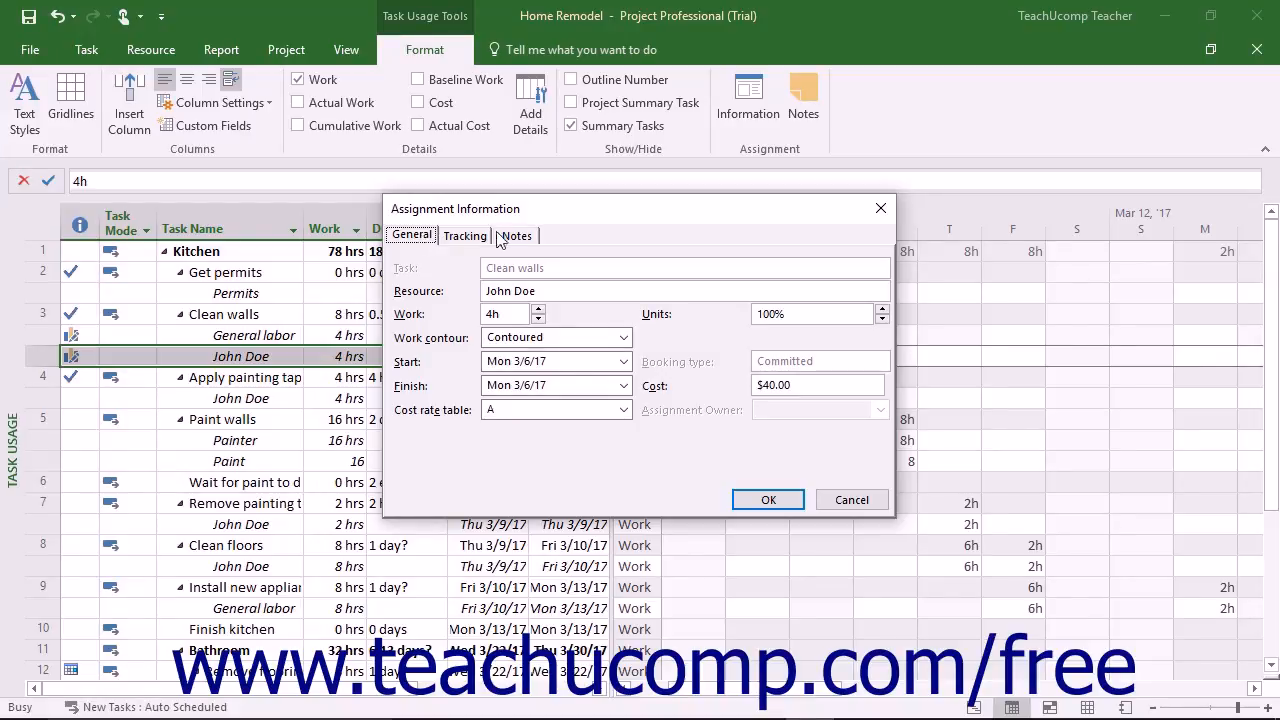
left_click(516, 236)
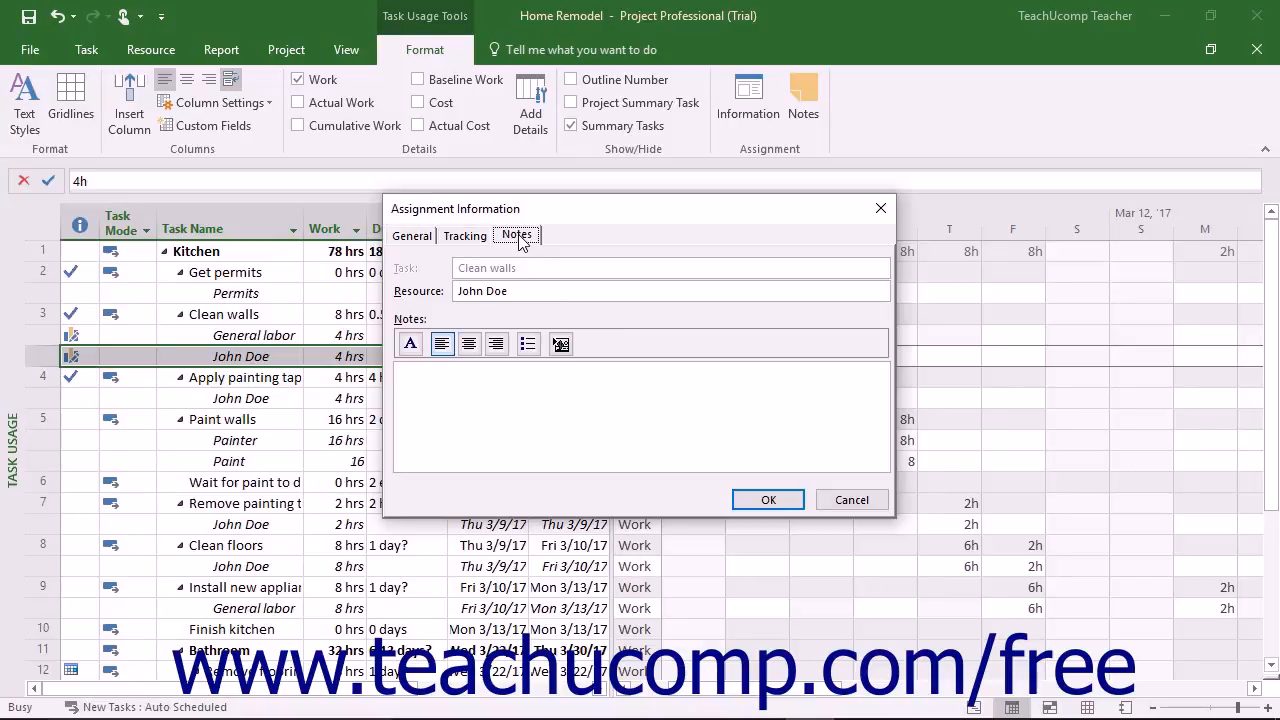
left_click(412, 236)
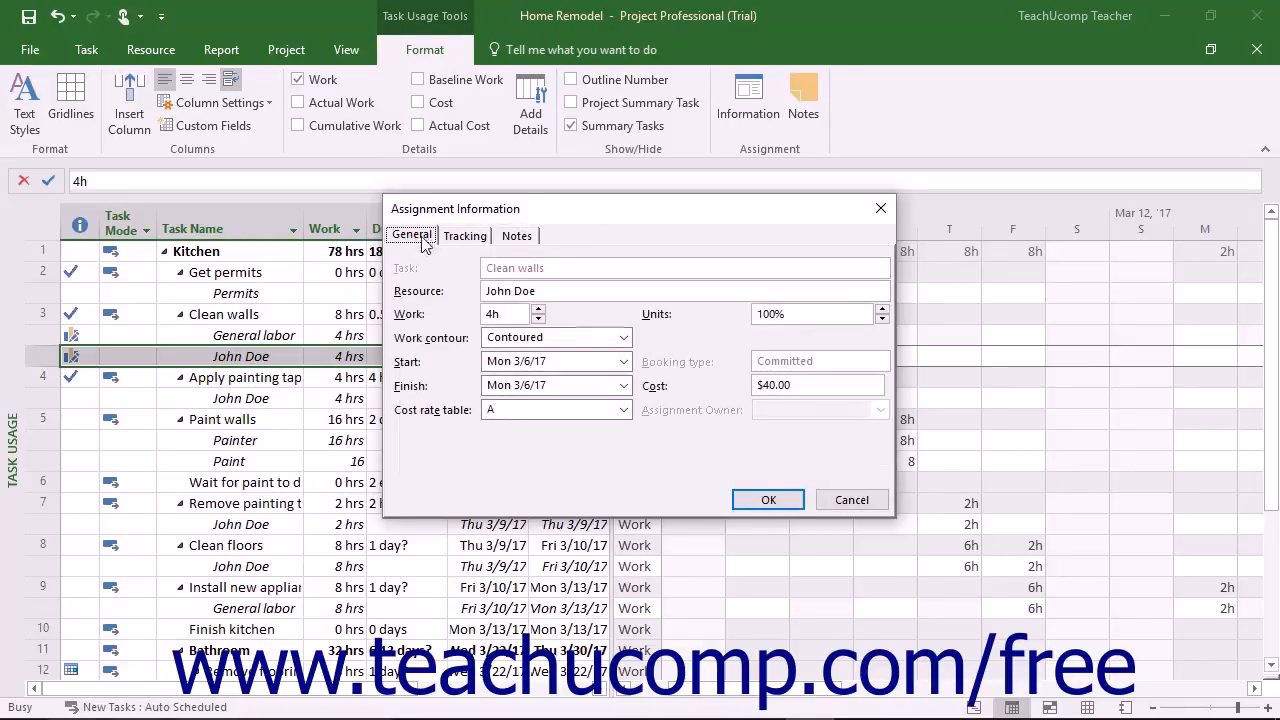
left_click(768, 500)
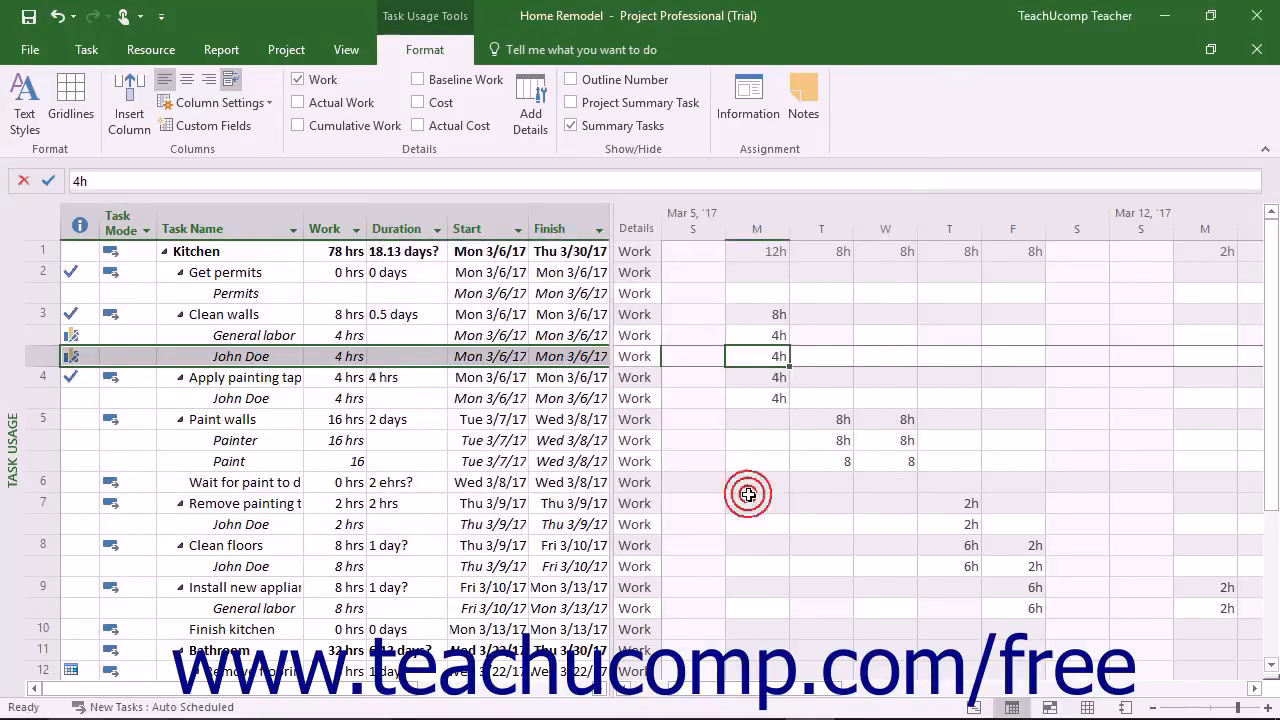